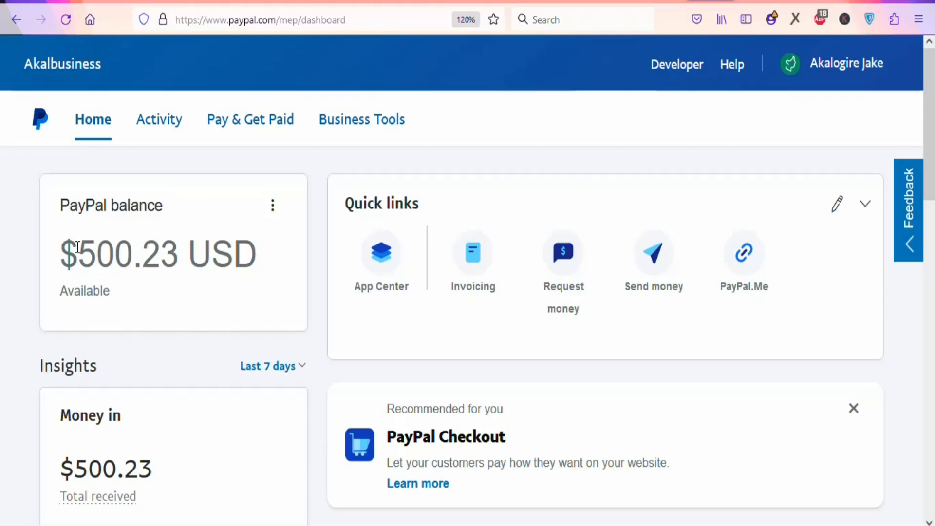
- Leave the PayPal dashboard and load the ClickBank homepage
double_click(125, 254)
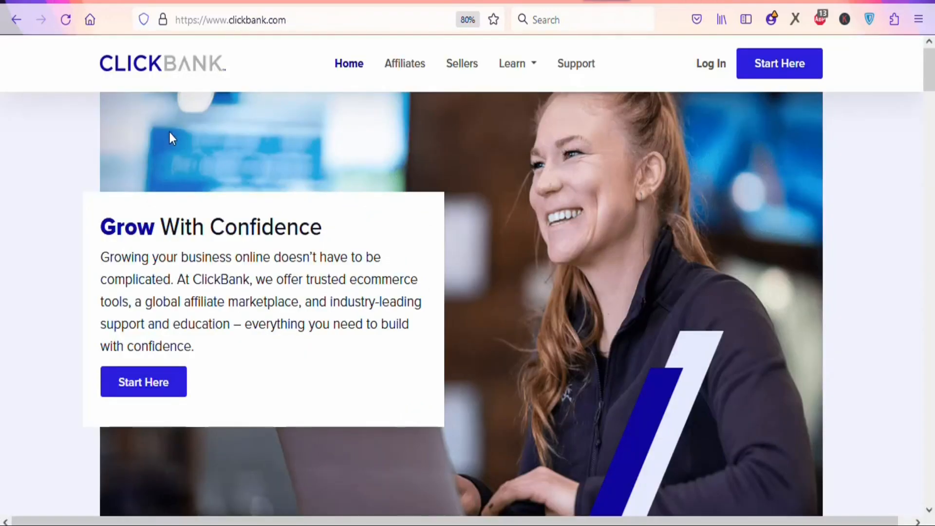
mouse_move(779, 78)
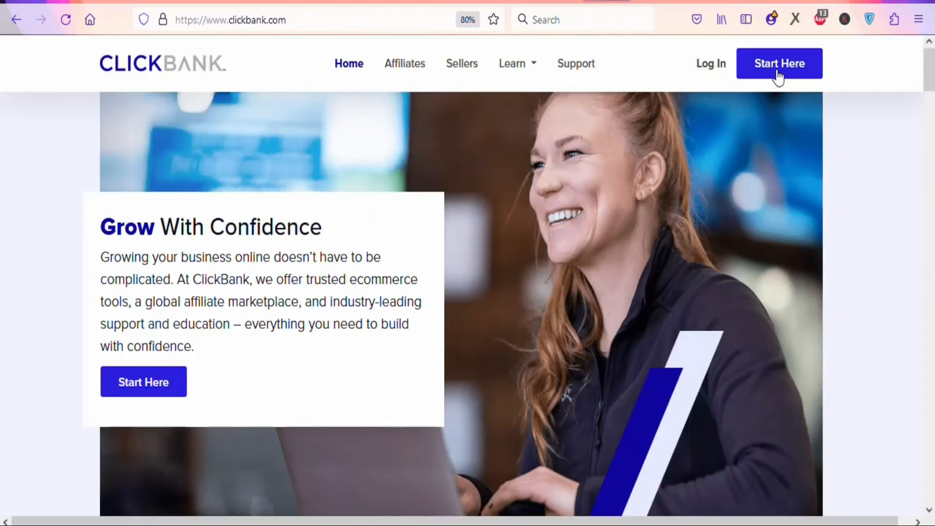
mouse_move(638, 156)
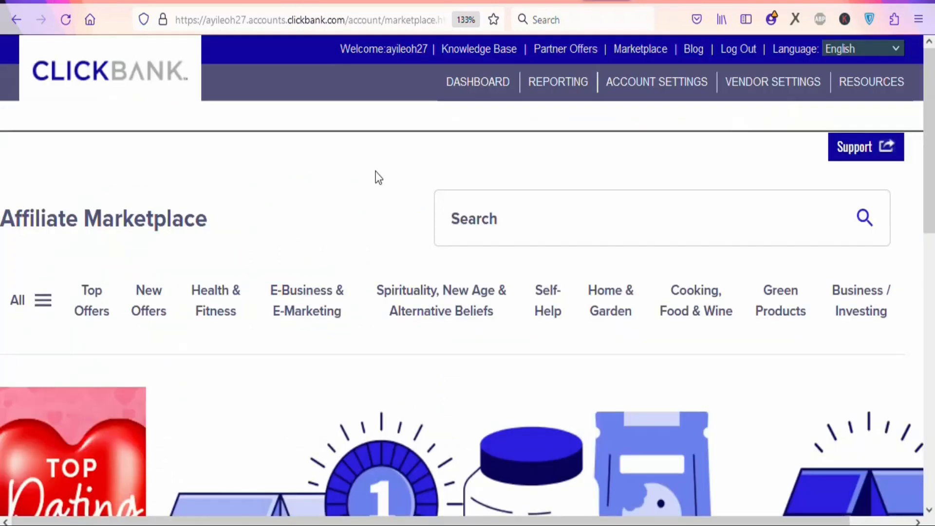
mouse_move(640, 48)
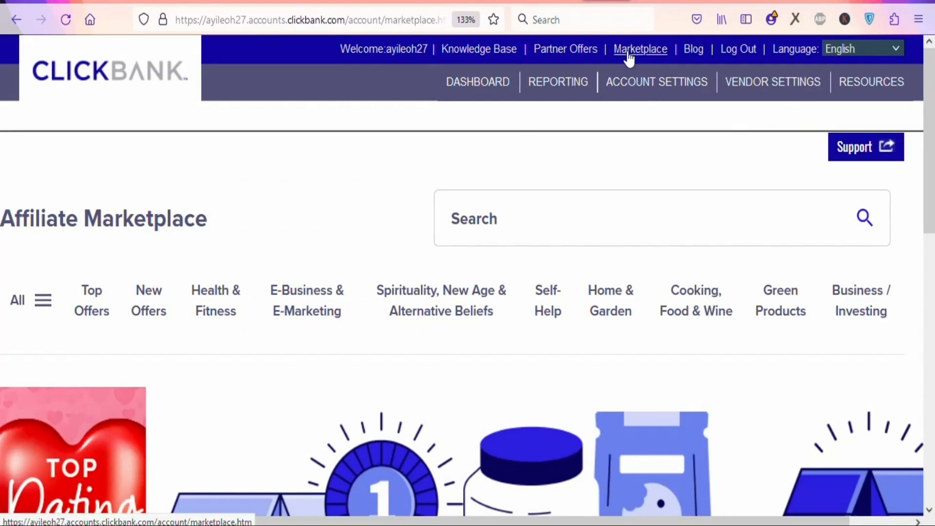
mouse_move(388, 180)
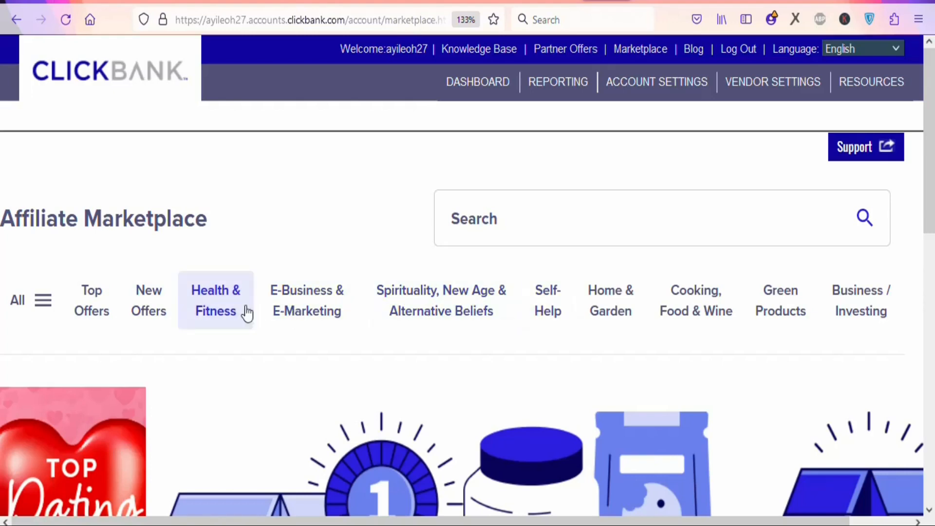
mouse_move(319, 267)
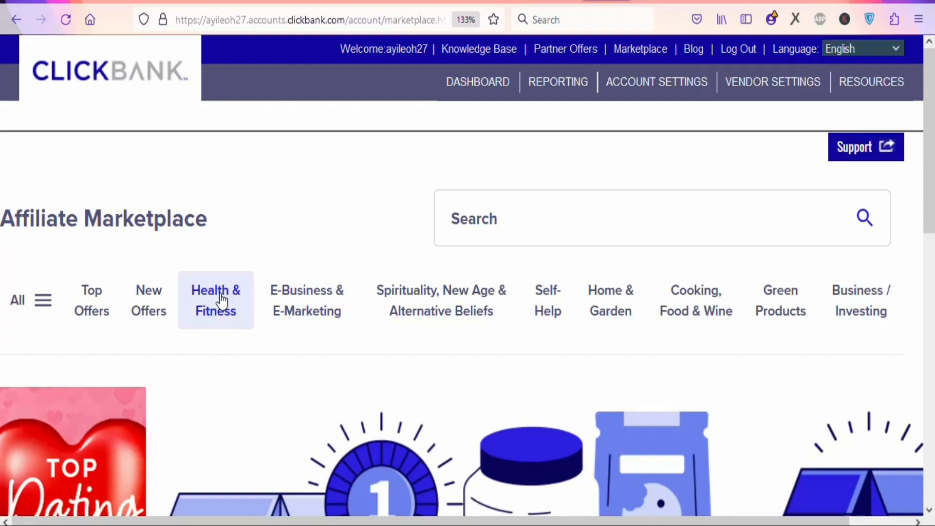
- Filter the marketplace to Health & Fitness and review Alpilean's $139.62 average per conversion
click(216, 300)
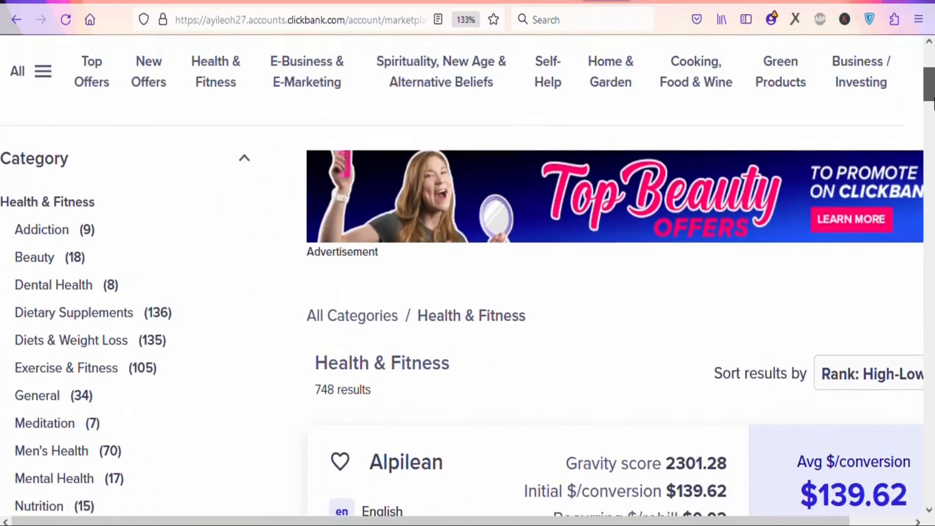
scroll(down, 3)
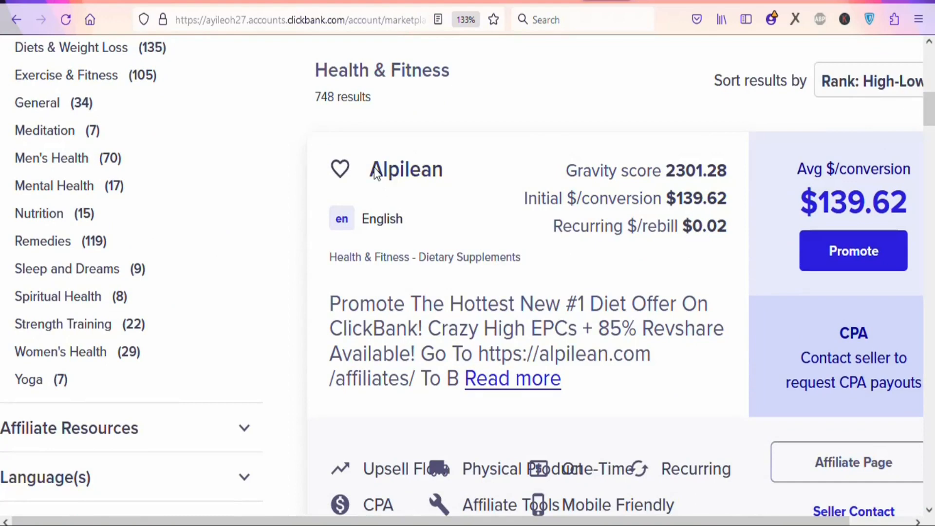
mouse_move(853, 169)
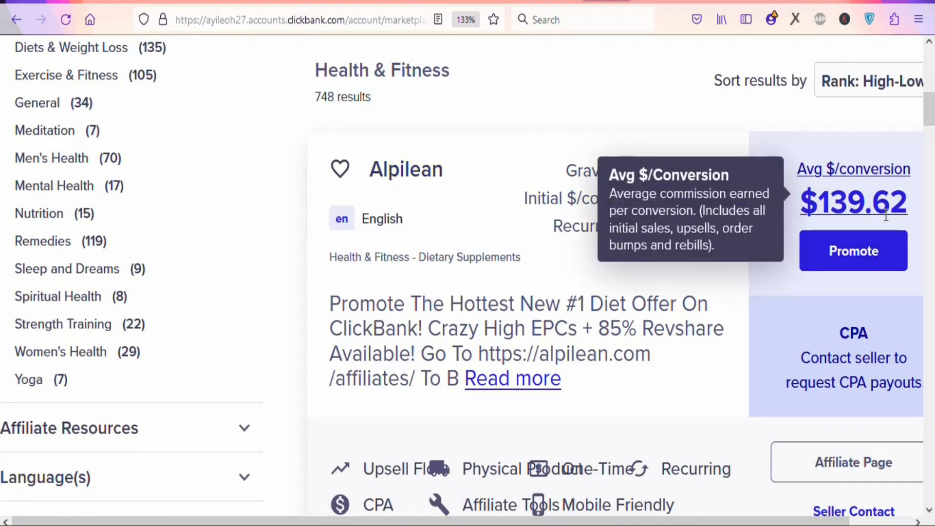
click(853, 250)
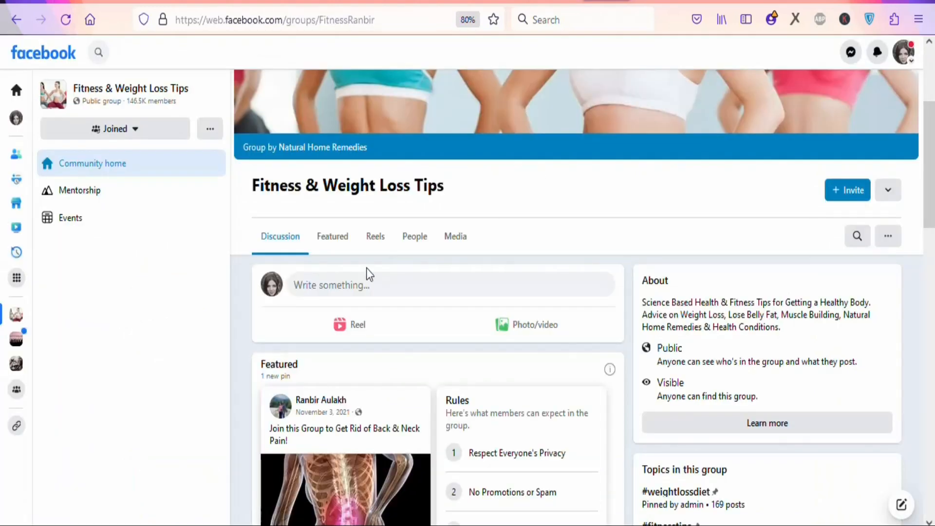
mouse_move(463, 191)
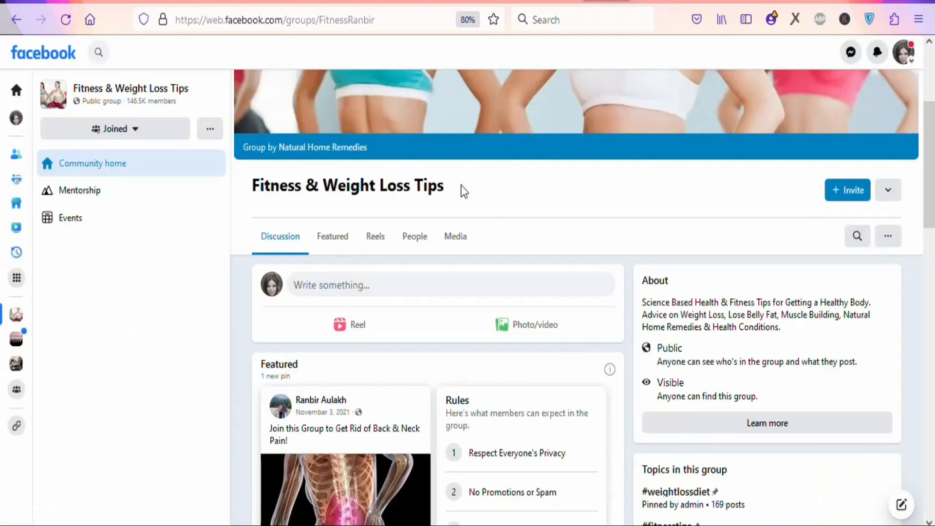